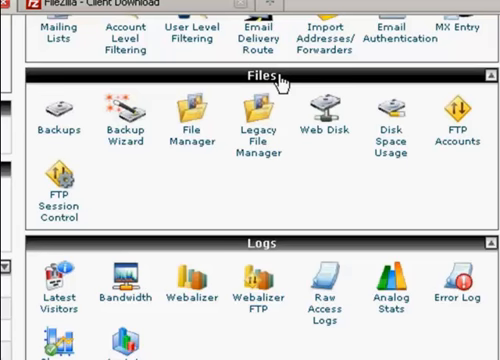
pyautogui.moveTo(278, 210)
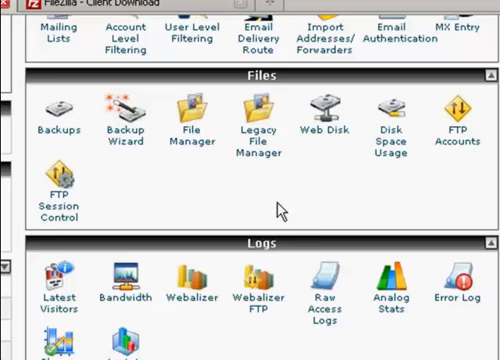
pyautogui.moveTo(168, 8)
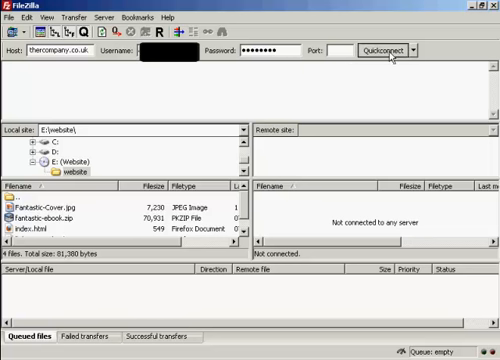
# Step: Connect to the hosting server via Quickconnect so public_ftp and public_html are listed
pyautogui.click(372, 52)
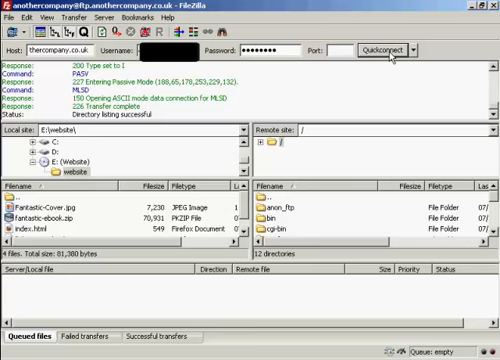
pyautogui.moveTo(458, 120)
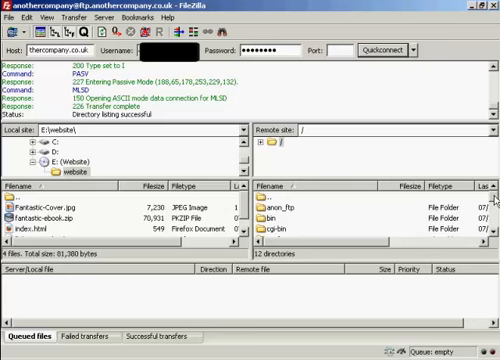
# Step: Enter the httpdocs web root folder in the remote file list
pyautogui.scroll(-3)
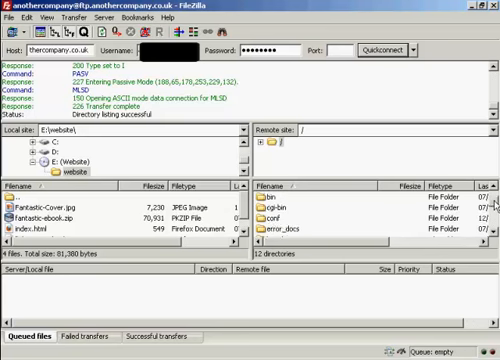
pyautogui.scroll(-3)
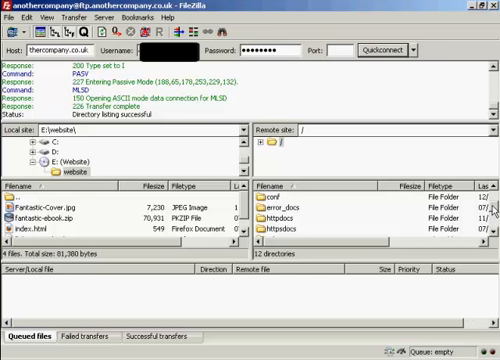
pyautogui.scroll(-3)
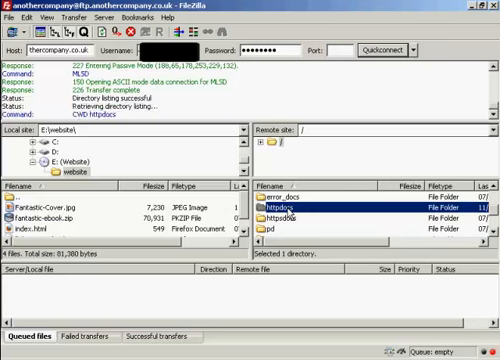
pyautogui.doubleClick(294, 212)
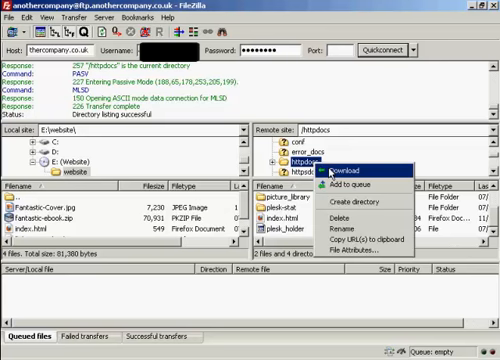
pyautogui.moveTo(360, 204)
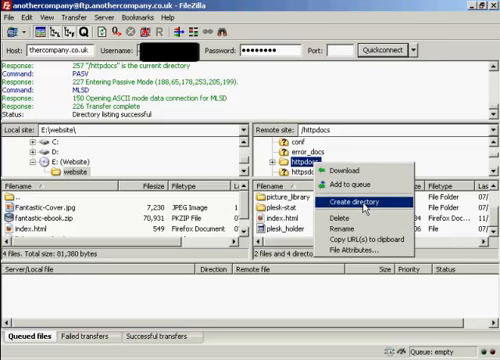
# Step: Create a new directory named 'shll' inside httpdocs on the server
pyautogui.click(344, 204)
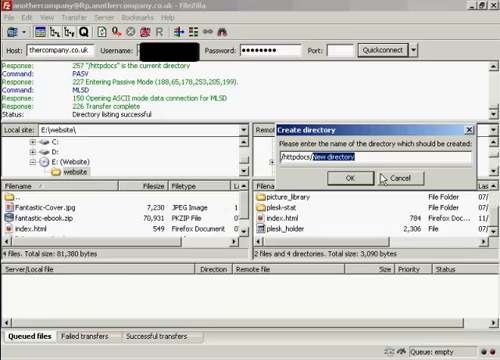
pyautogui.write('shll')
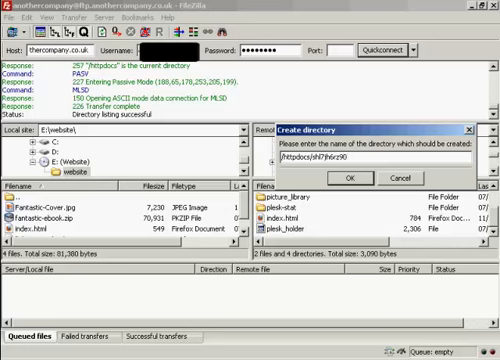
pyautogui.click(344, 178)
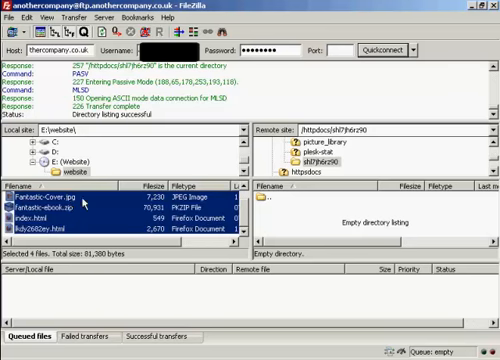
# Step: Upload all four local website files, including index.html and two images, into the new folder
pyautogui.click(60, 192)
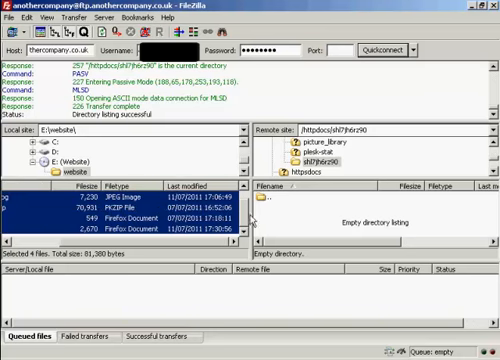
pyautogui.rightClick(120, 216)
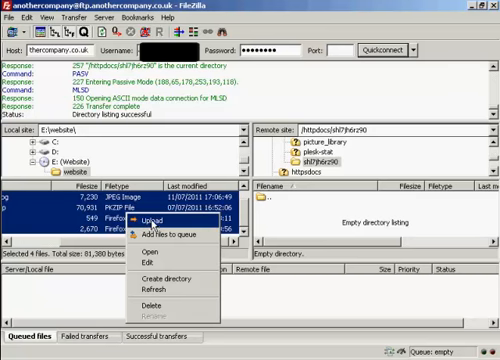
pyautogui.click(152, 212)
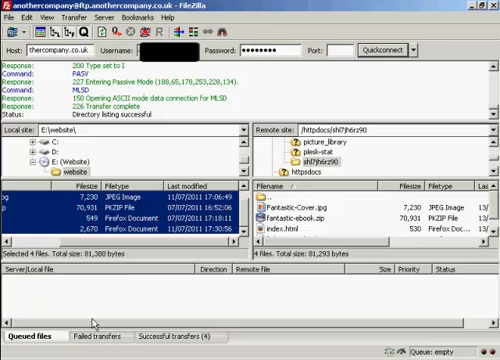
pyautogui.moveTo(258, 288)
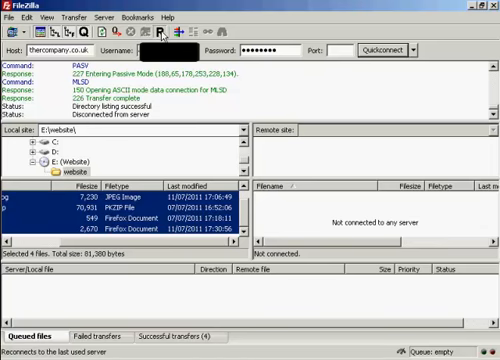
# Step: Reconnect to the host via Quickconnect after disconnecting
pyautogui.click(380, 48)
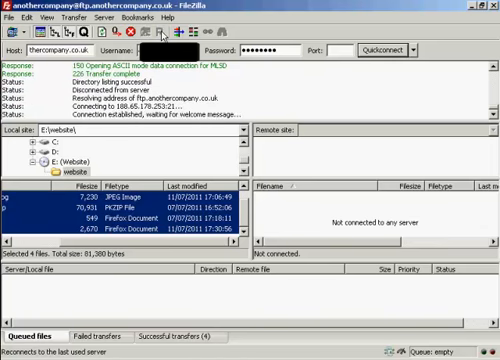